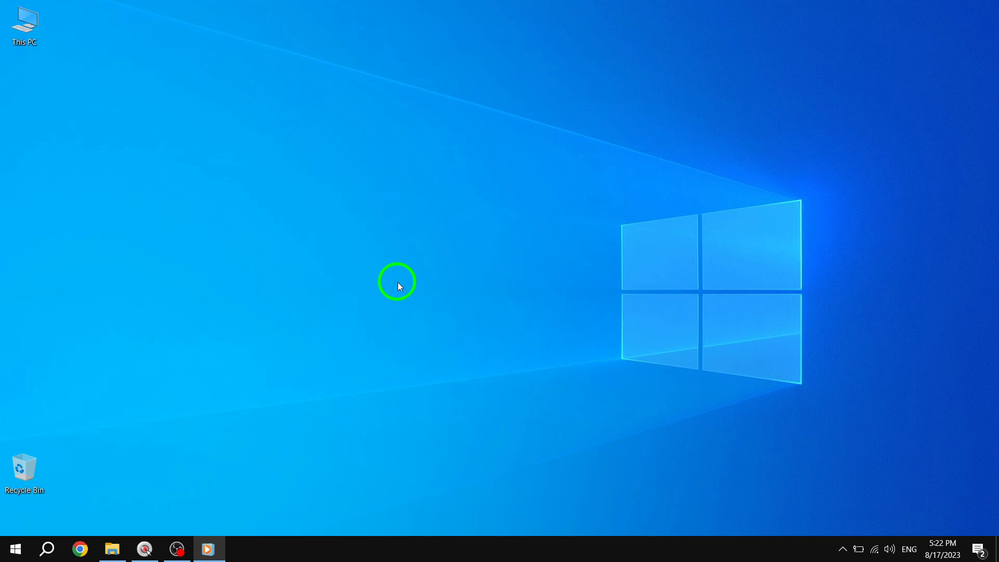
Step: Show the Start menu with the alphabetical app list and pinned Camera tile
left_click(12, 549)
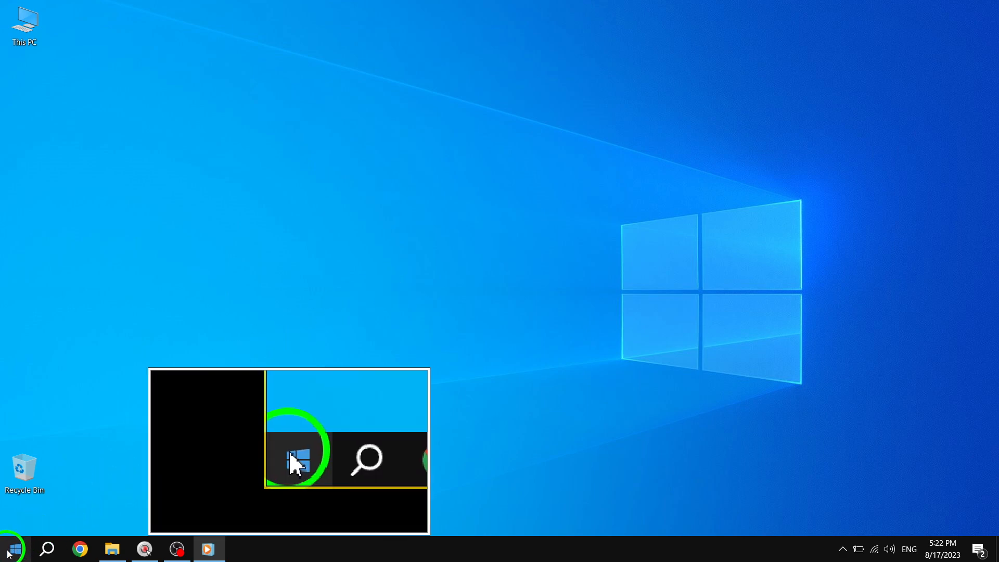
left_click(12, 549)
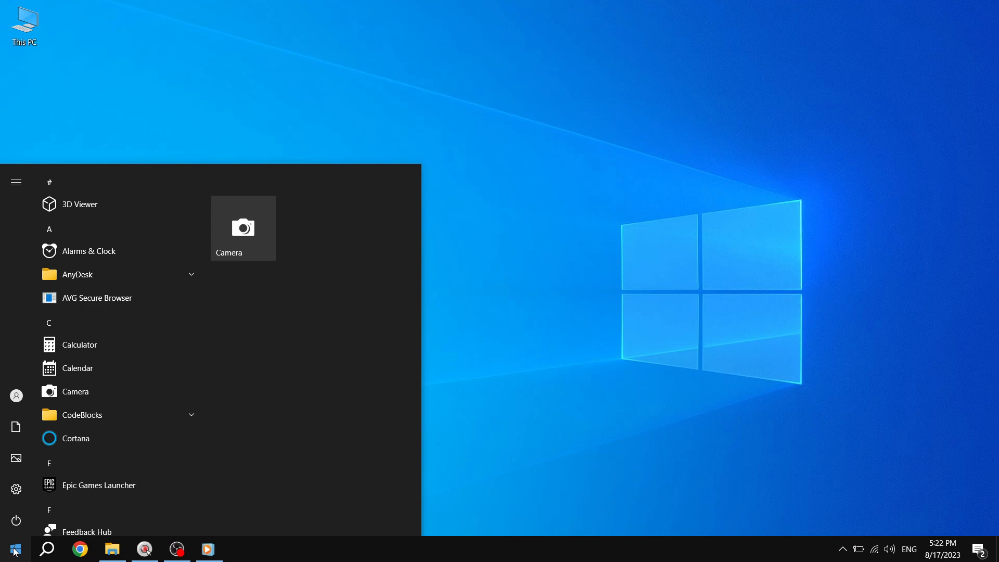
mouse_move(218, 325)
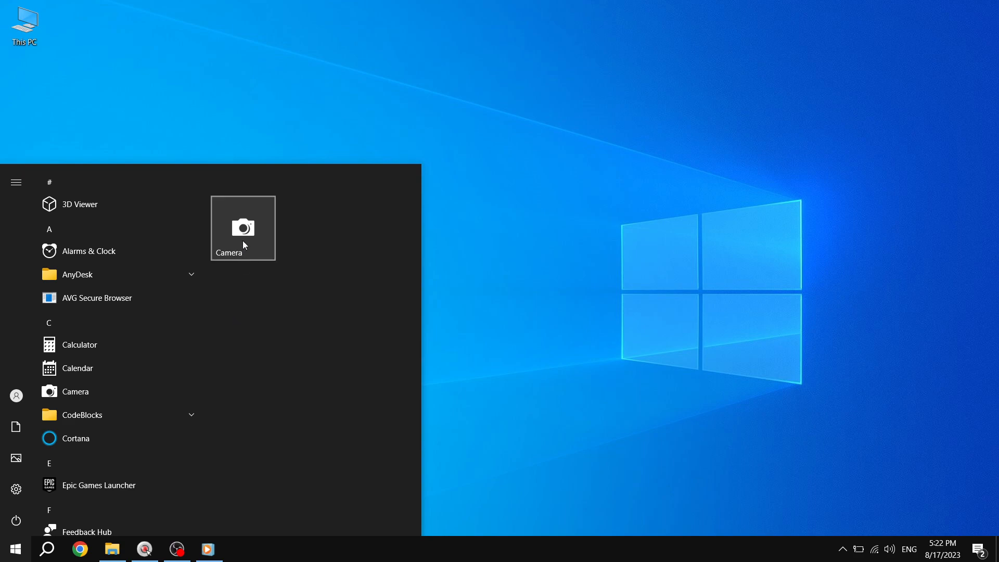
mouse_move(218, 370)
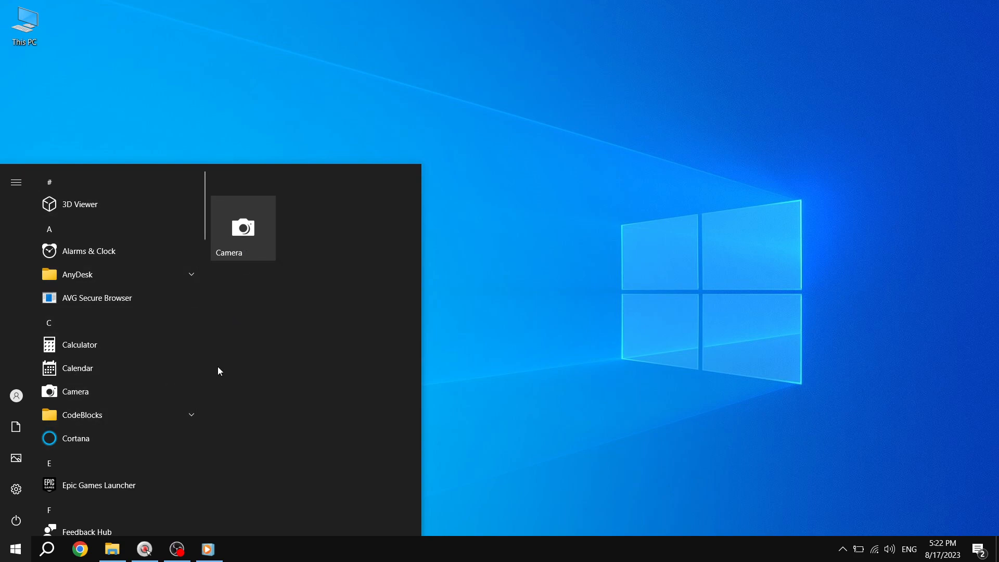
mouse_move(235, 248)
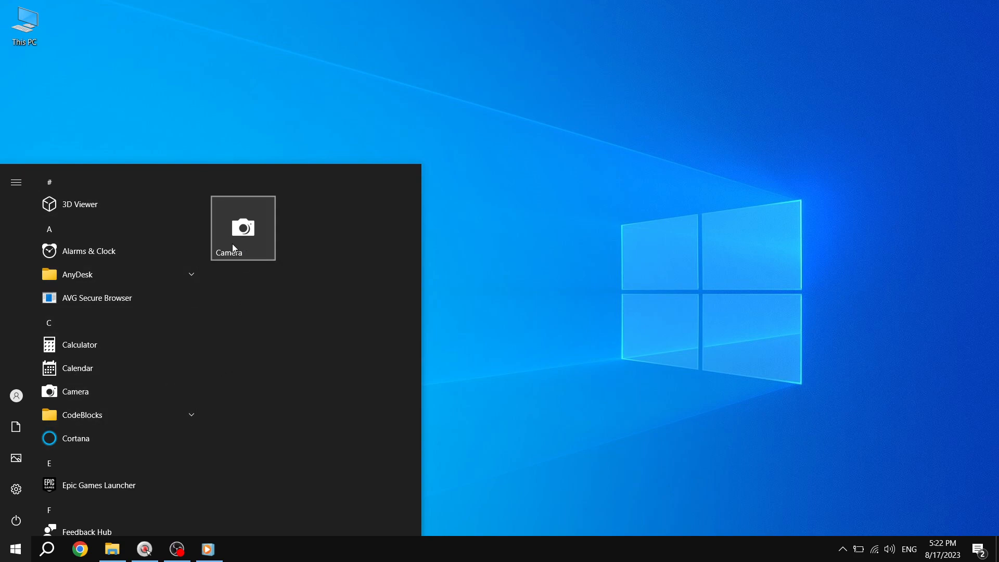
Step: Reveal the Camera tile's More submenu with Turn Live Tile on and taskbar pinning
right_click(243, 228)
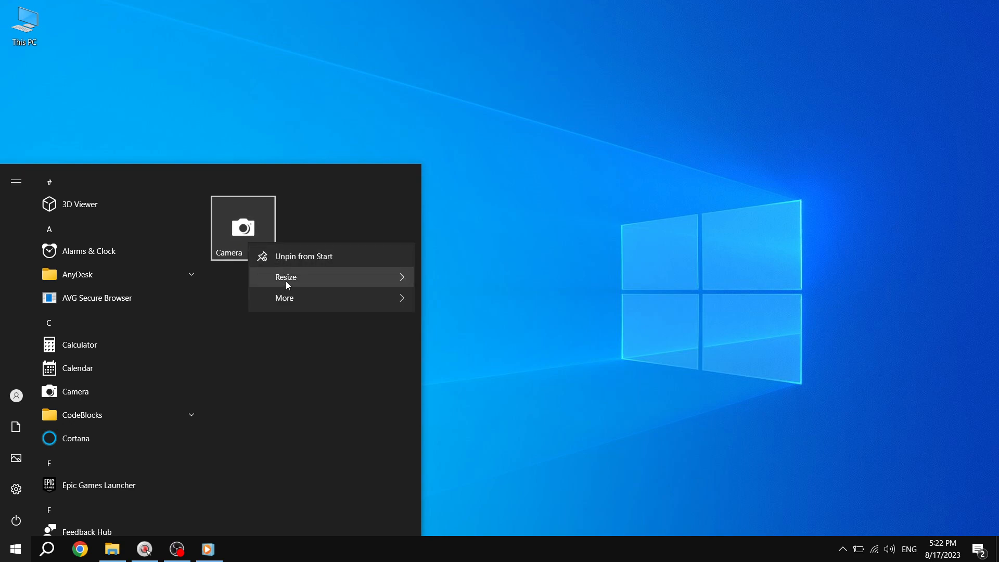
left_click(284, 297)
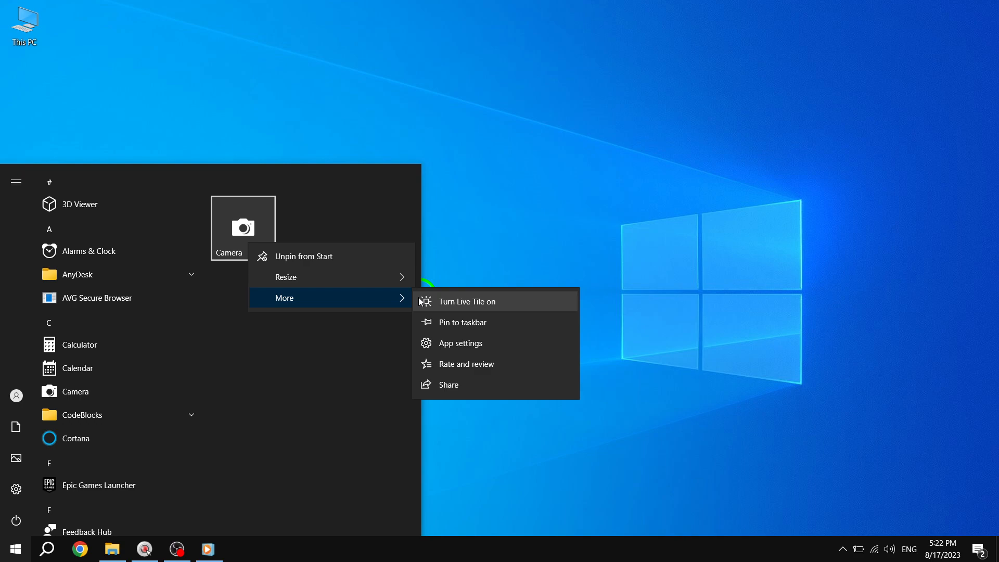
mouse_move(402, 303)
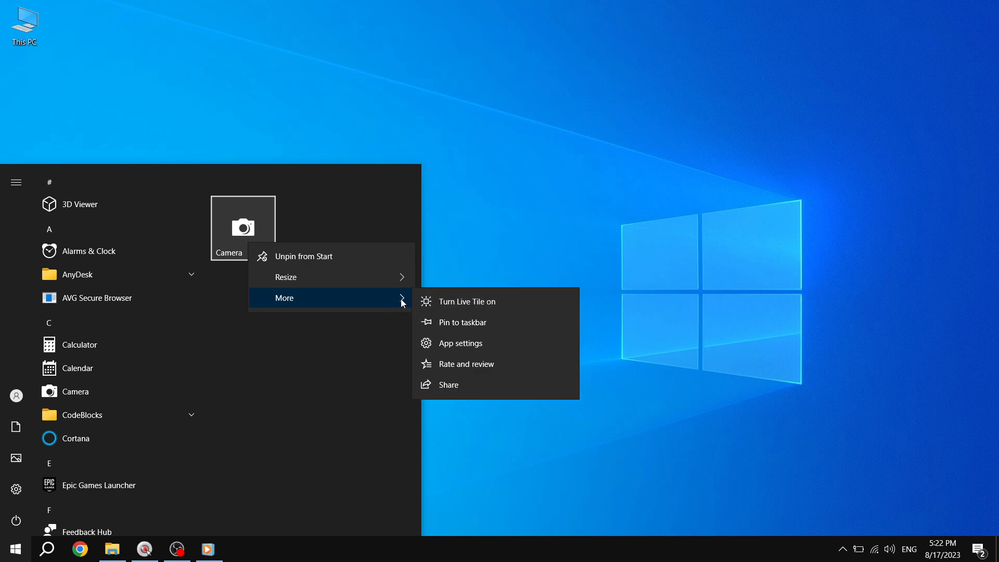
mouse_move(299, 331)
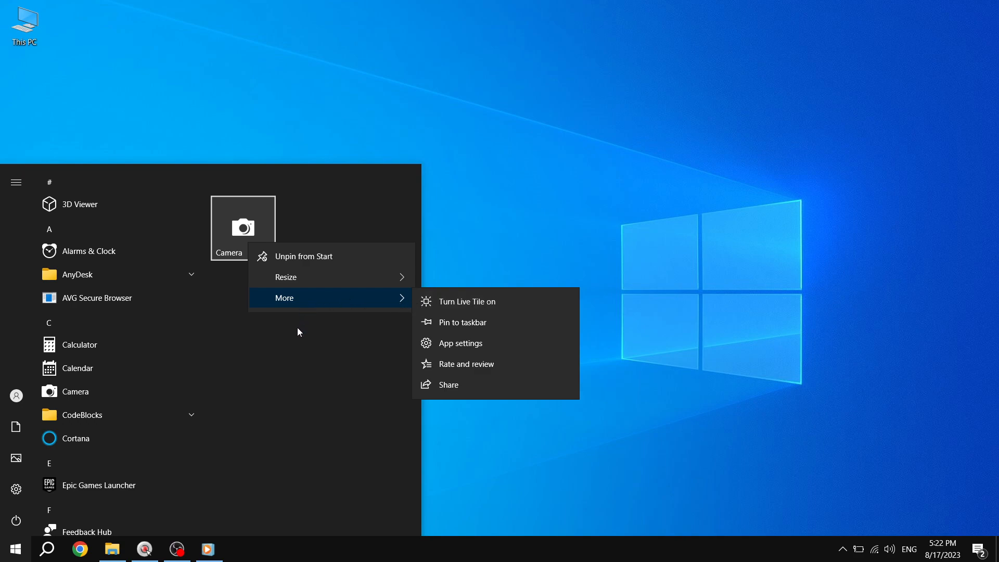
mouse_move(283, 305)
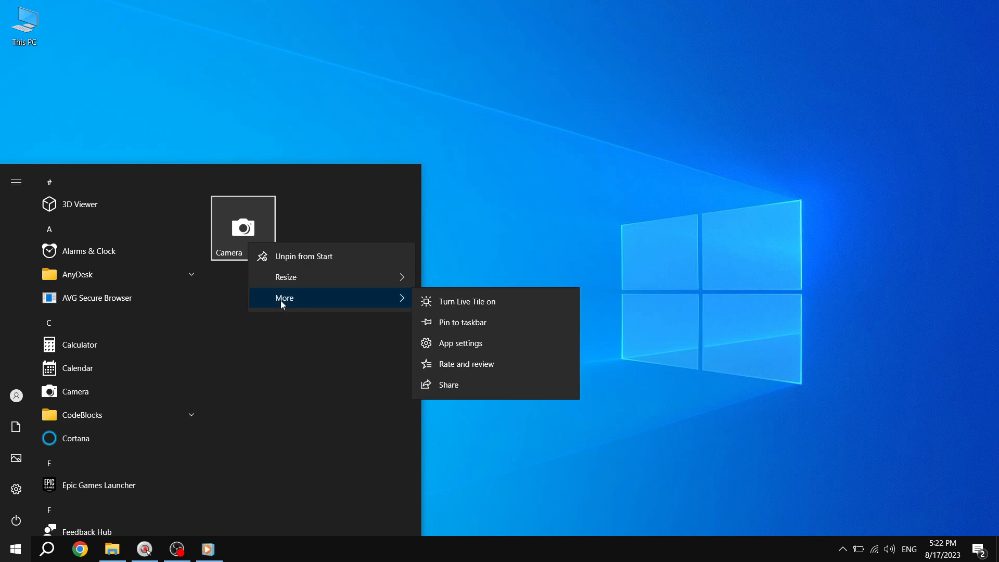
mouse_move(393, 302)
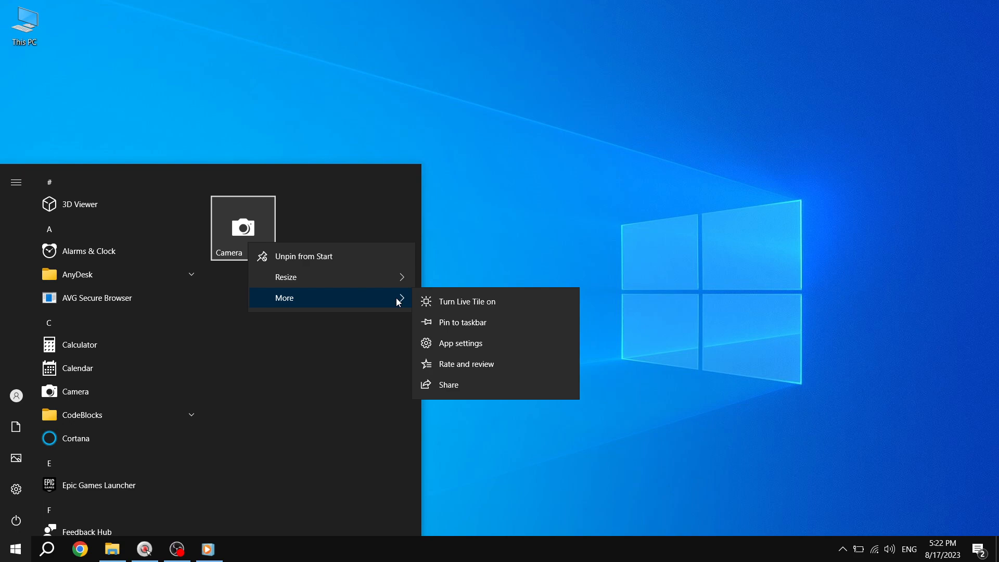
mouse_move(465, 322)
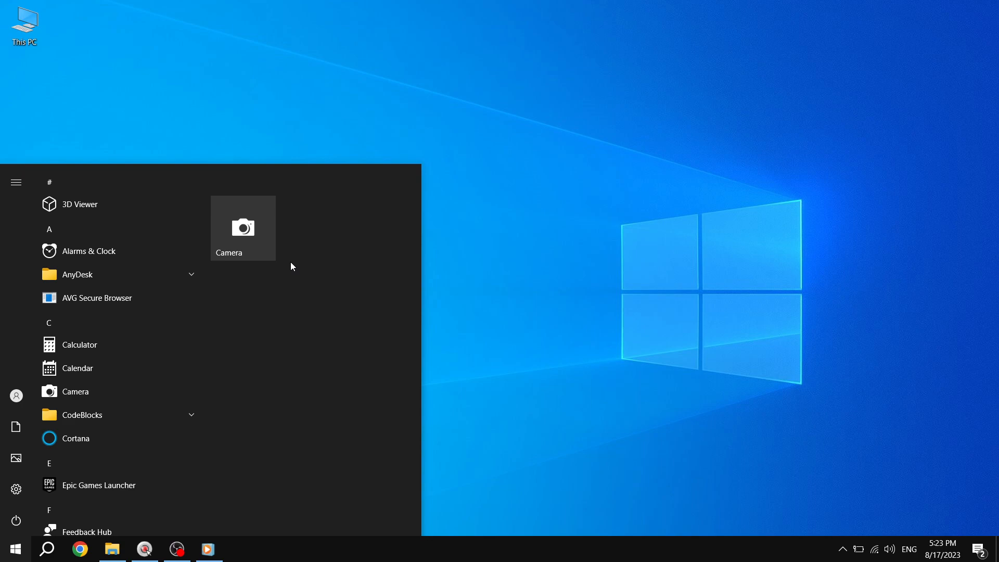
mouse_move(98, 400)
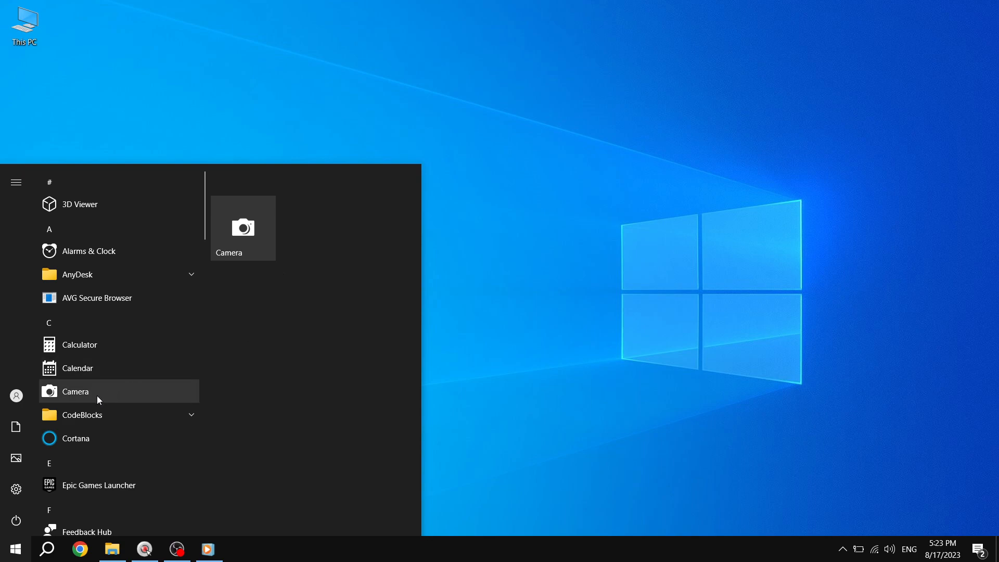
mouse_move(278, 376)
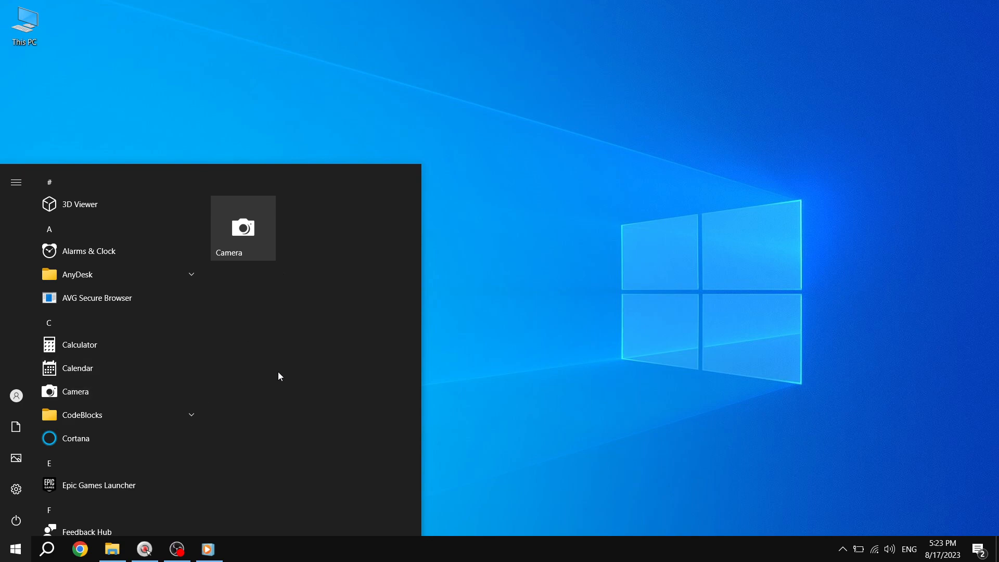